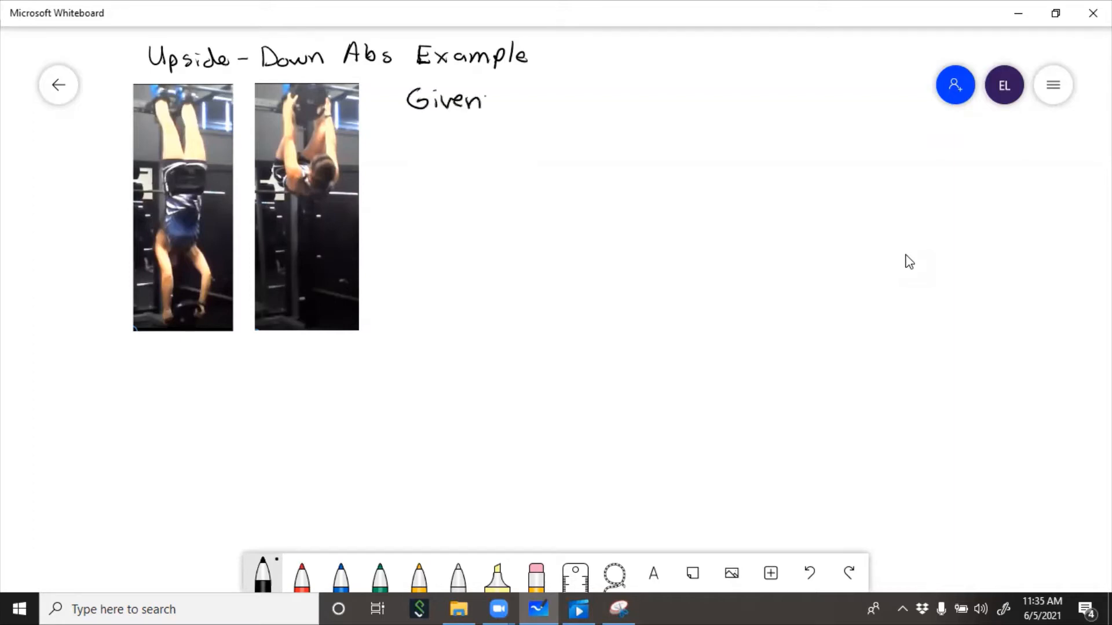
- Write the masses m_p and m_w after Given and bracket h_p1 and h_w1 beside the first photo
{"action": "type", "text": "mp mw"}
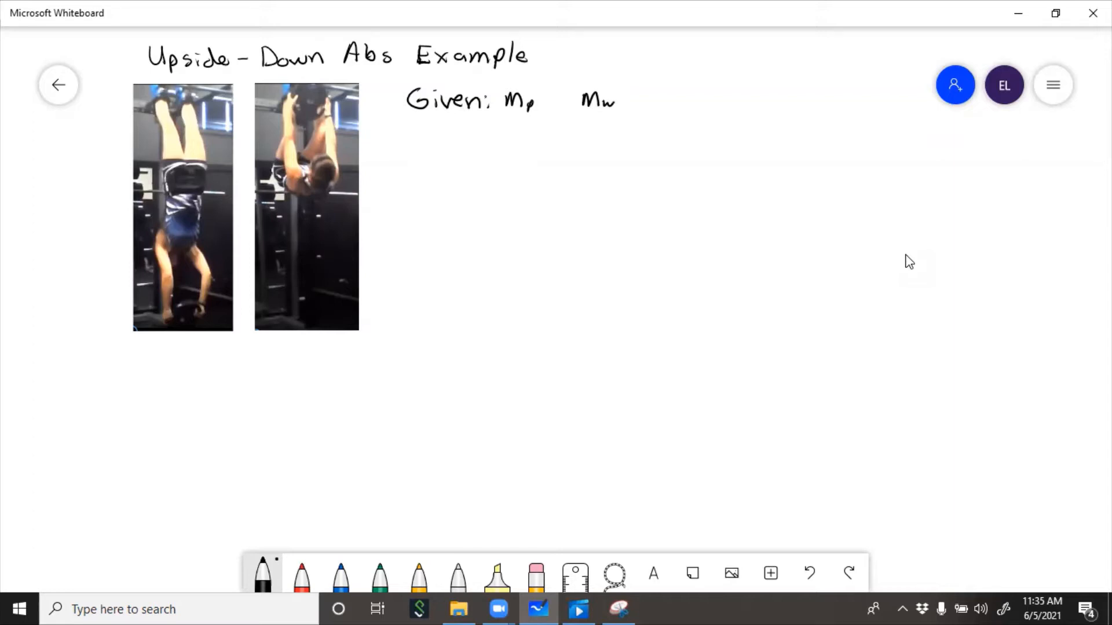
{"action": "left_click_drag", "start_coordinate": [110, 91], "coordinate": [124, 91]}
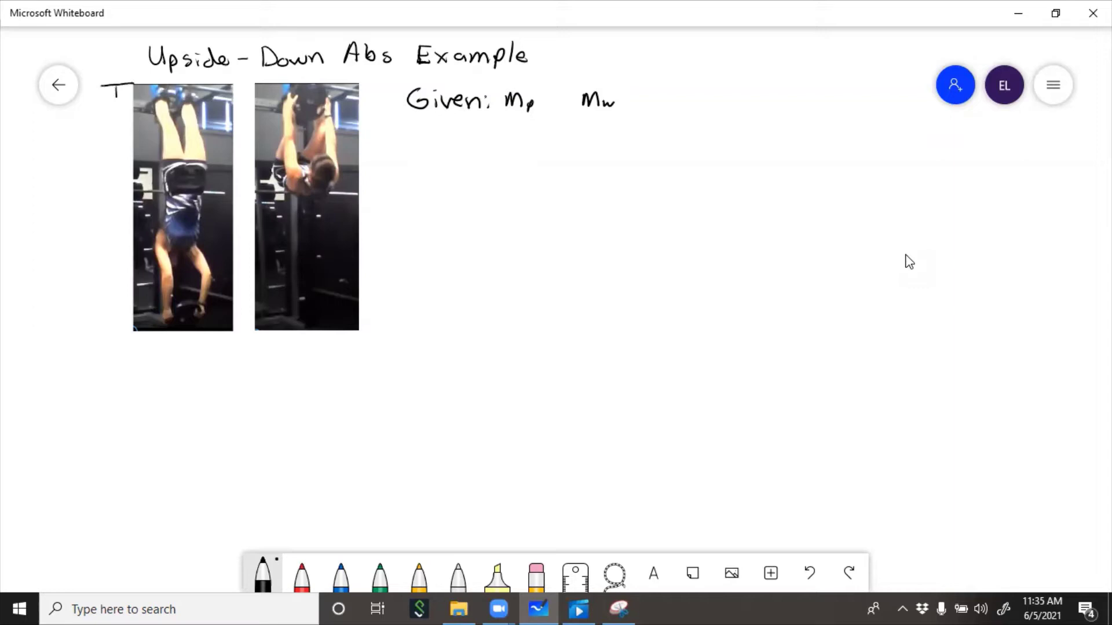
{"action": "left_click_drag", "start_coordinate": [111, 93], "coordinate": [113, 180]}
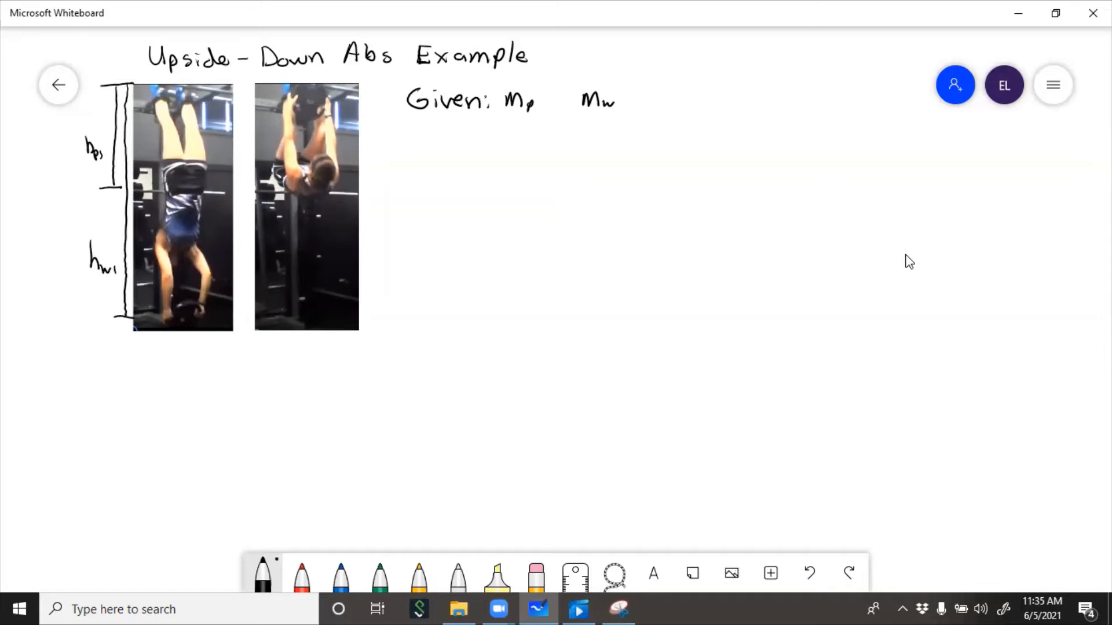
- Label h_w2 and h_p2 with a height bracket beside the second photo
{"action": "left_click_drag", "start_coordinate": [362, 81], "coordinate": [390, 81]}
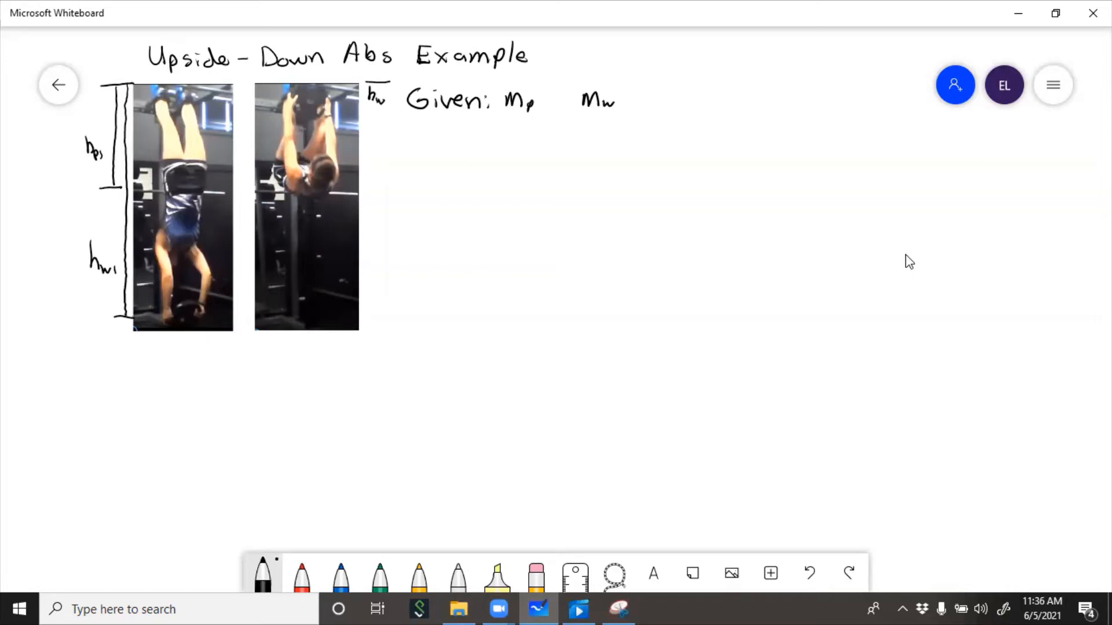
{"action": "left_click", "coordinate": [383, 100]}
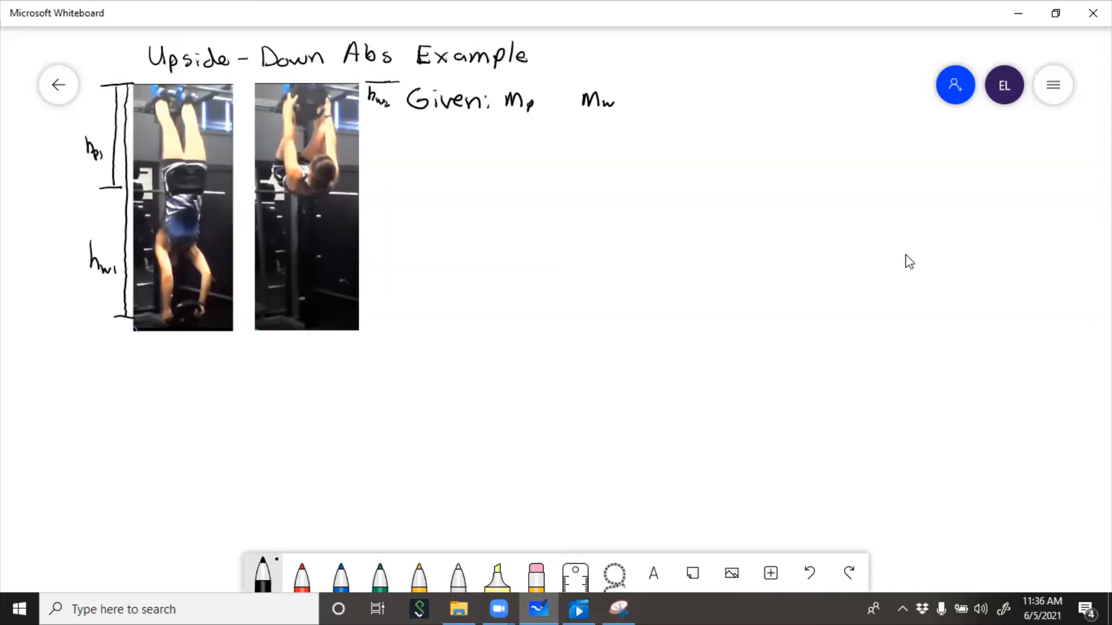
{"action": "left_click_drag", "start_coordinate": [391, 93], "coordinate": [391, 156]}
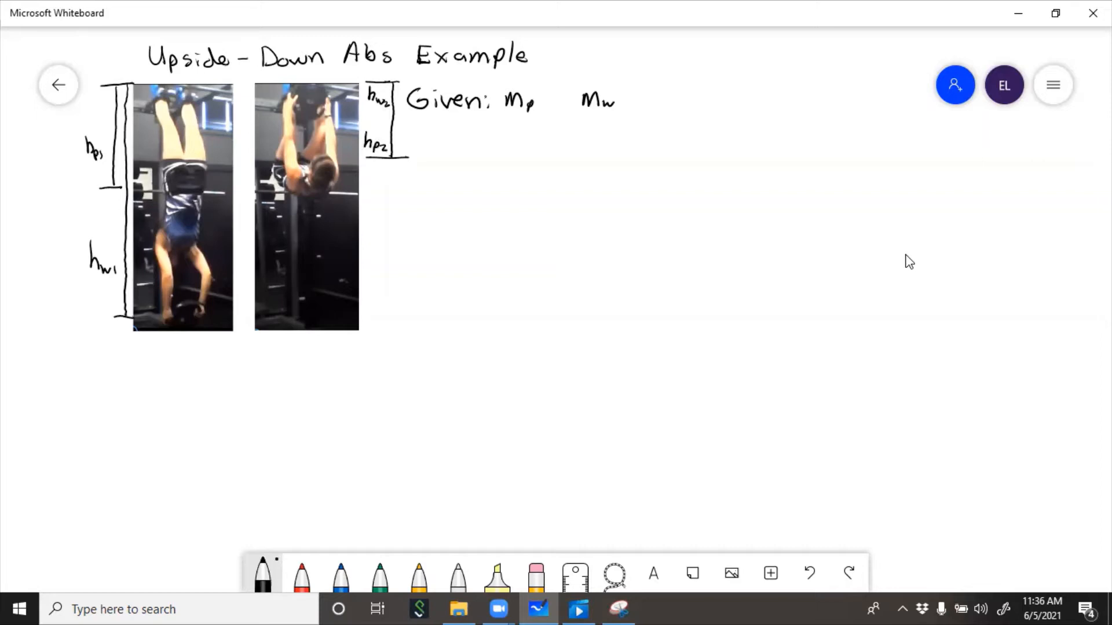
- Fill in m_p = 55 kg and m_w = 11 kg in blue and mark the zero reference at the top
{"action": "left_click", "coordinate": [341, 573]}
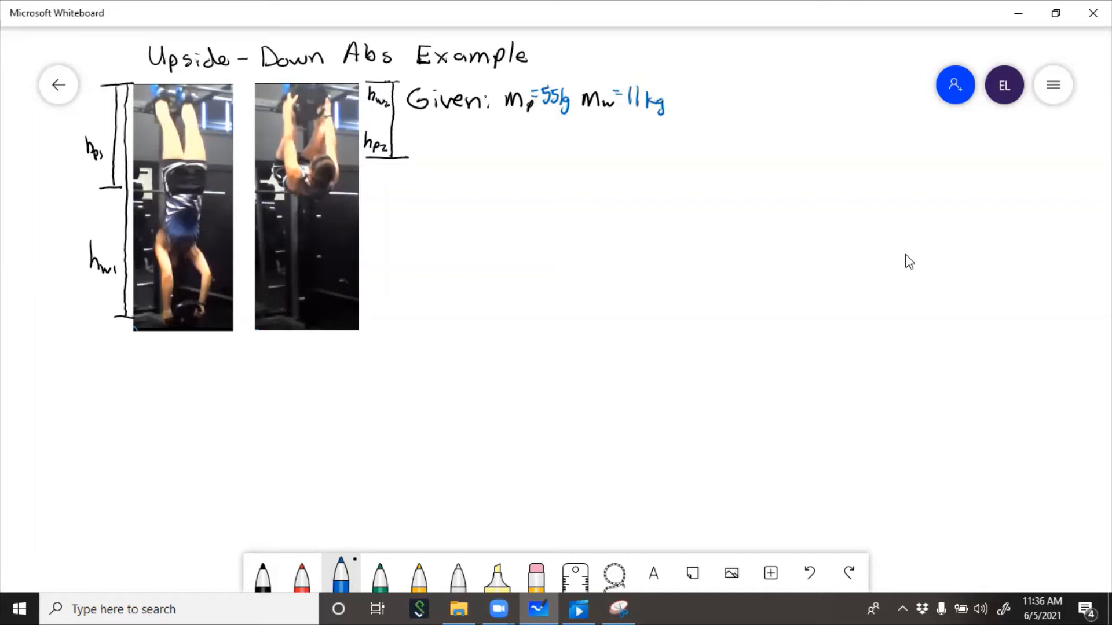
{"action": "left_click", "coordinate": [263, 573]}
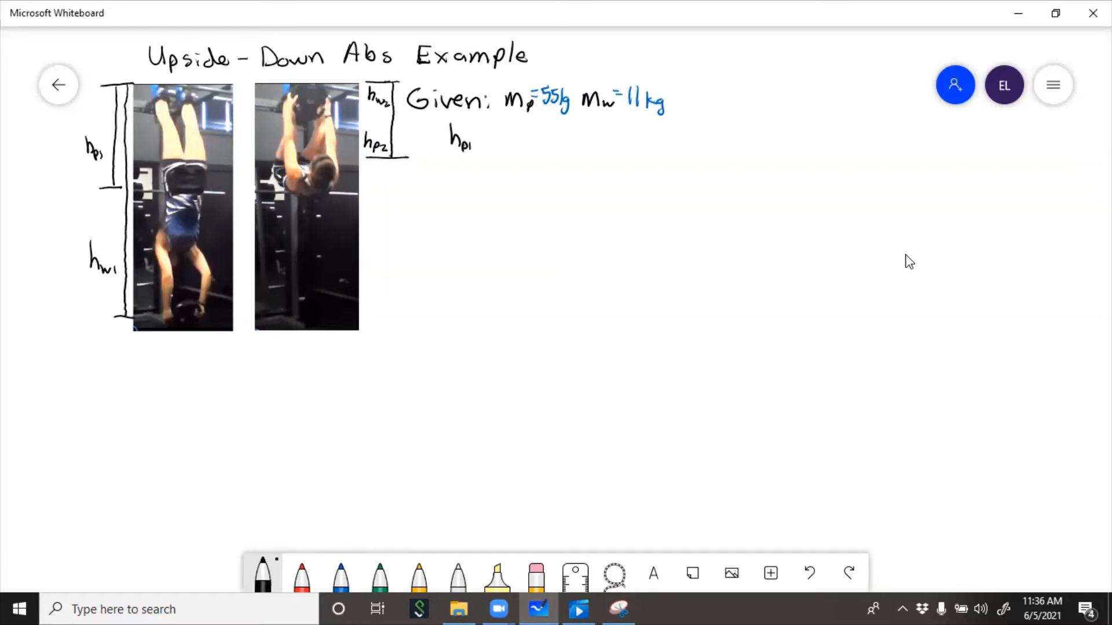
{"action": "left_click", "coordinate": [340, 573]}
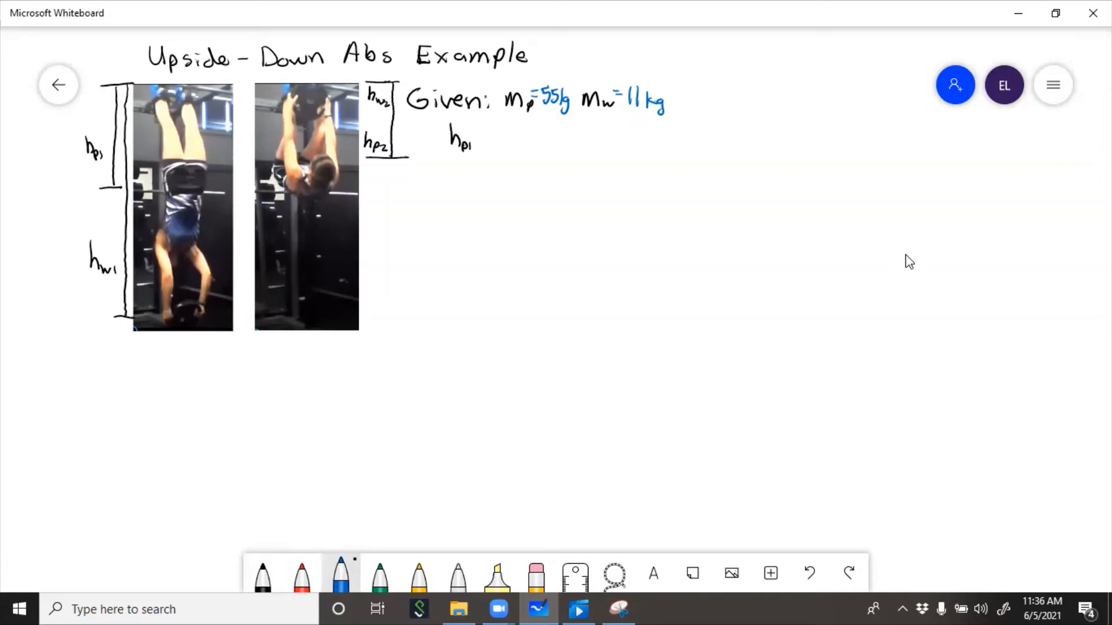
{"action": "left_click", "coordinate": [263, 572]}
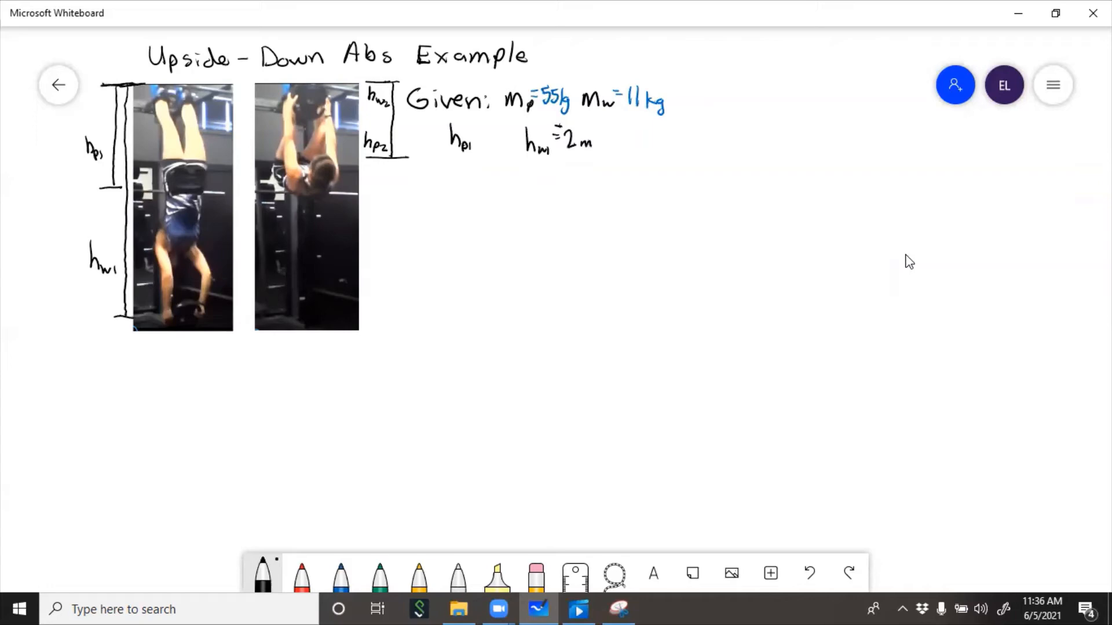
{"action": "left_click", "coordinate": [96, 84]}
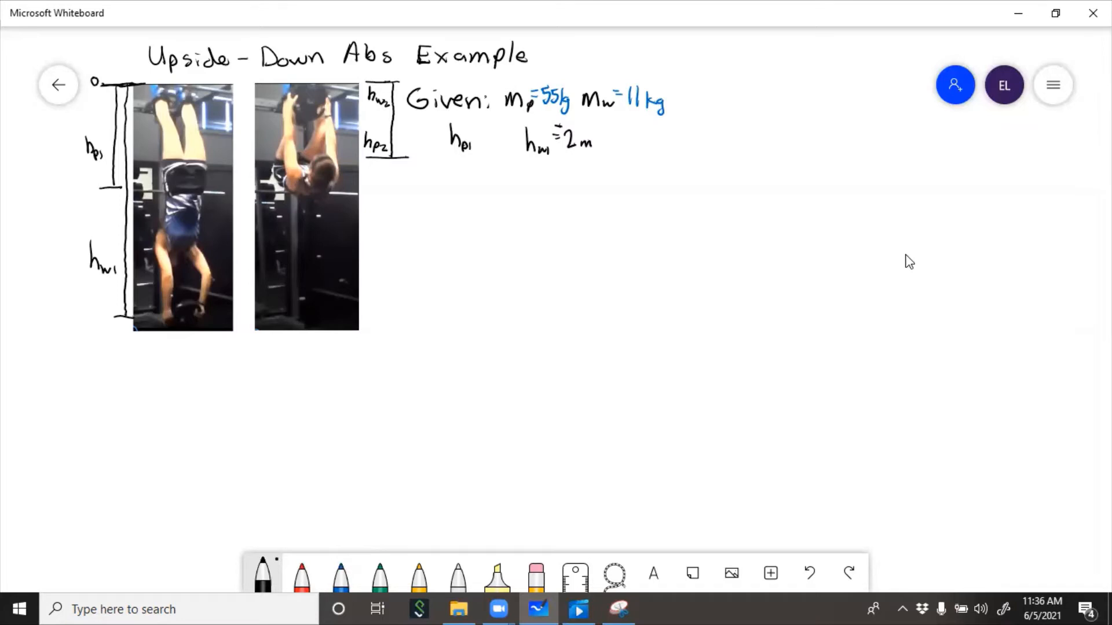
- Fill in h_p1 = -1 m, h_w1 = 2 m, h_w2 = 0, h_p2 = -0.6 m in blue and number photo 1
{"action": "left_click", "coordinate": [340, 572]}
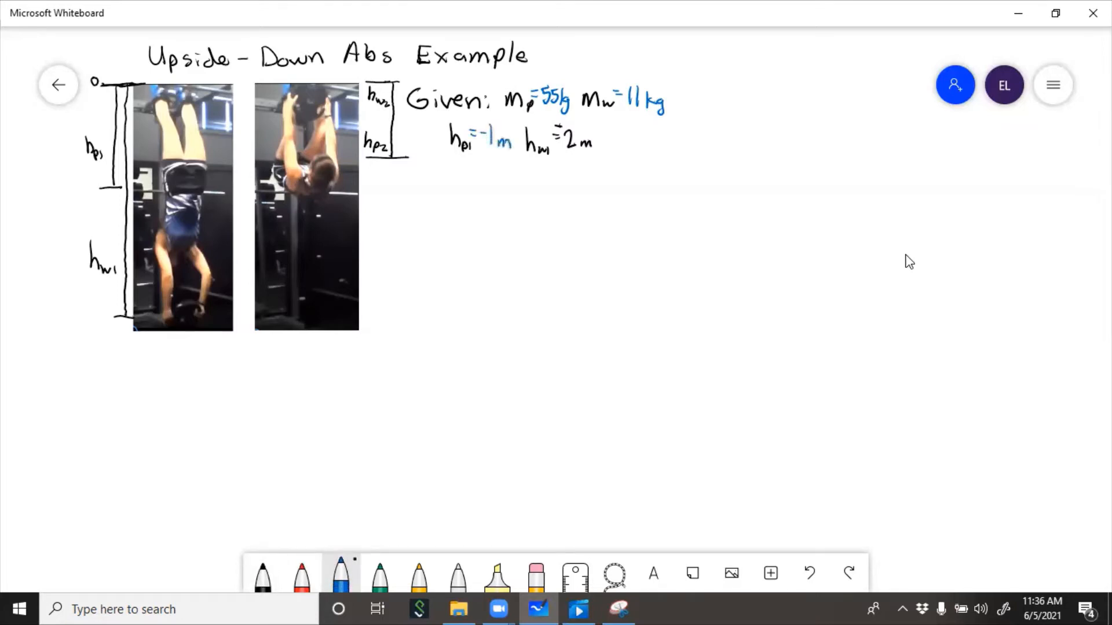
{"action": "left_click", "coordinate": [263, 574]}
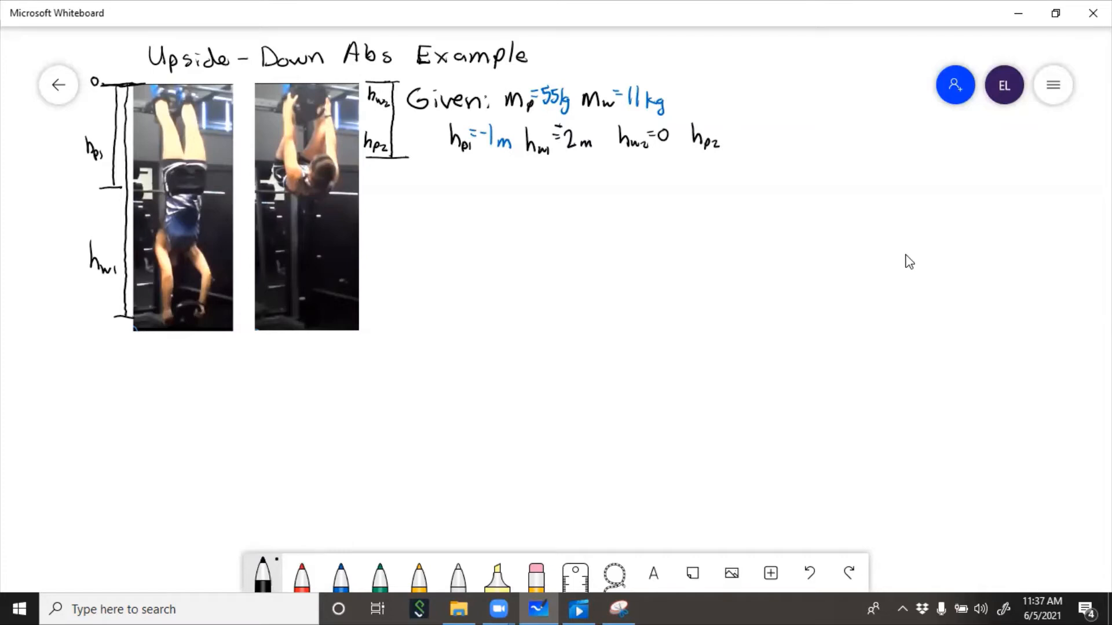
{"action": "left_click", "coordinate": [340, 574]}
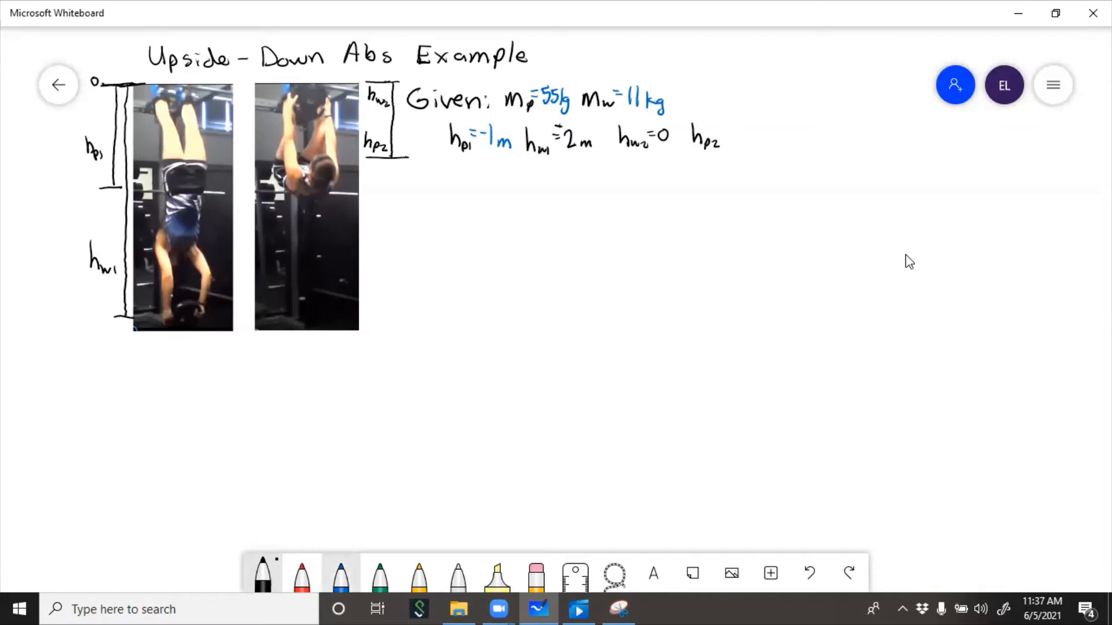
{"action": "left_click", "coordinate": [339, 572]}
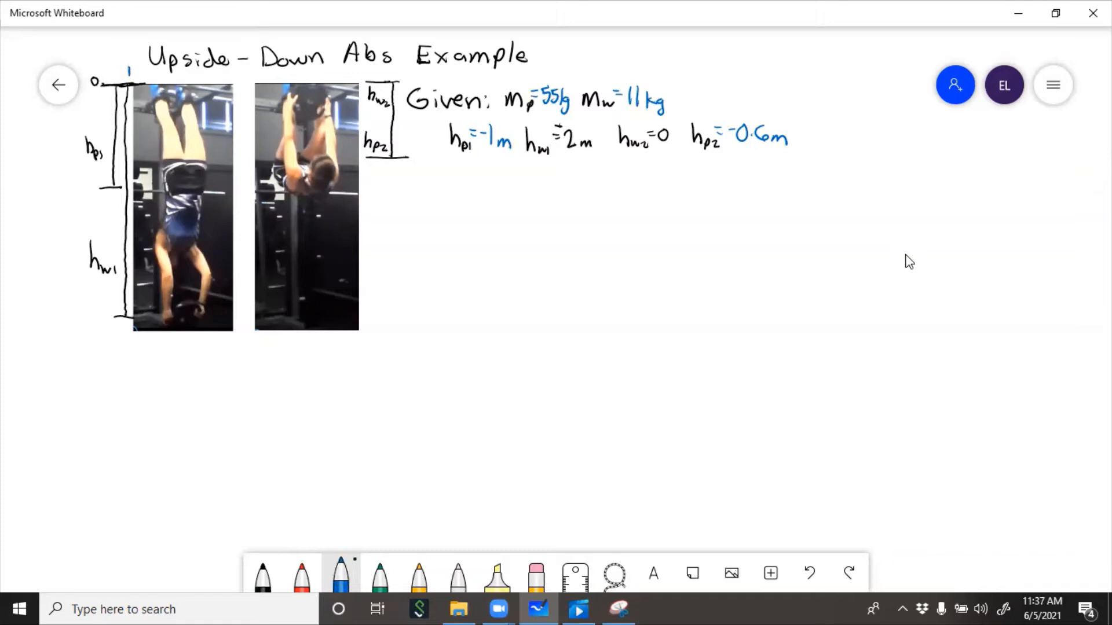
{"action": "left_click", "coordinate": [127, 72]}
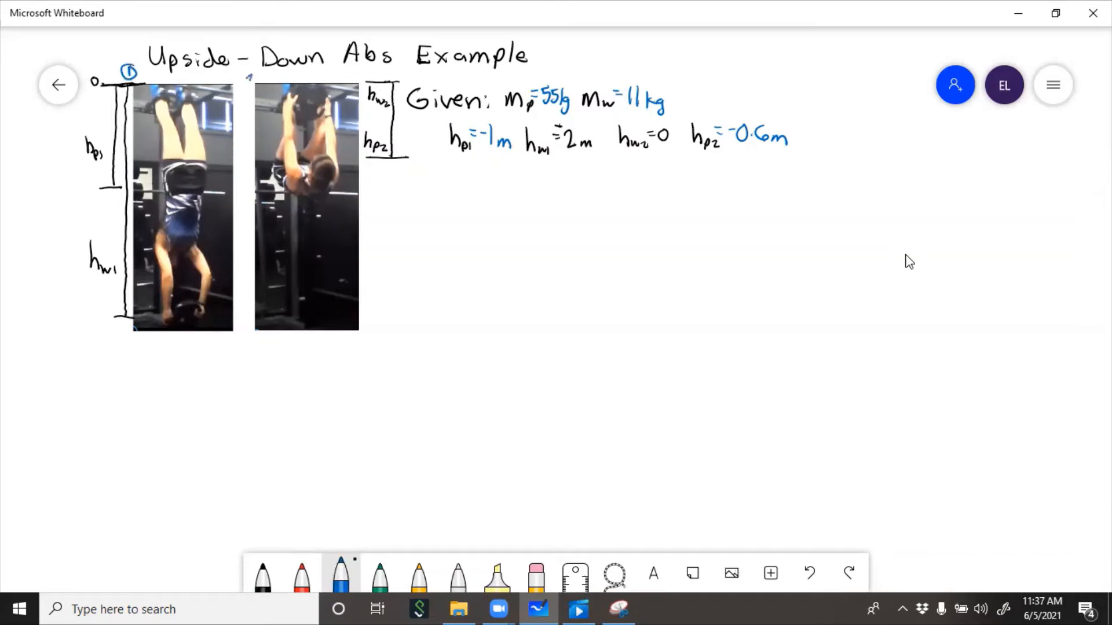
- Write 'How much W1-2?' and solve the energy balance for W1-2 = m_p·g(h_p2−h_p1) + m_w·g(h_w2−h_w1)
{"action": "left_click", "coordinate": [252, 78]}
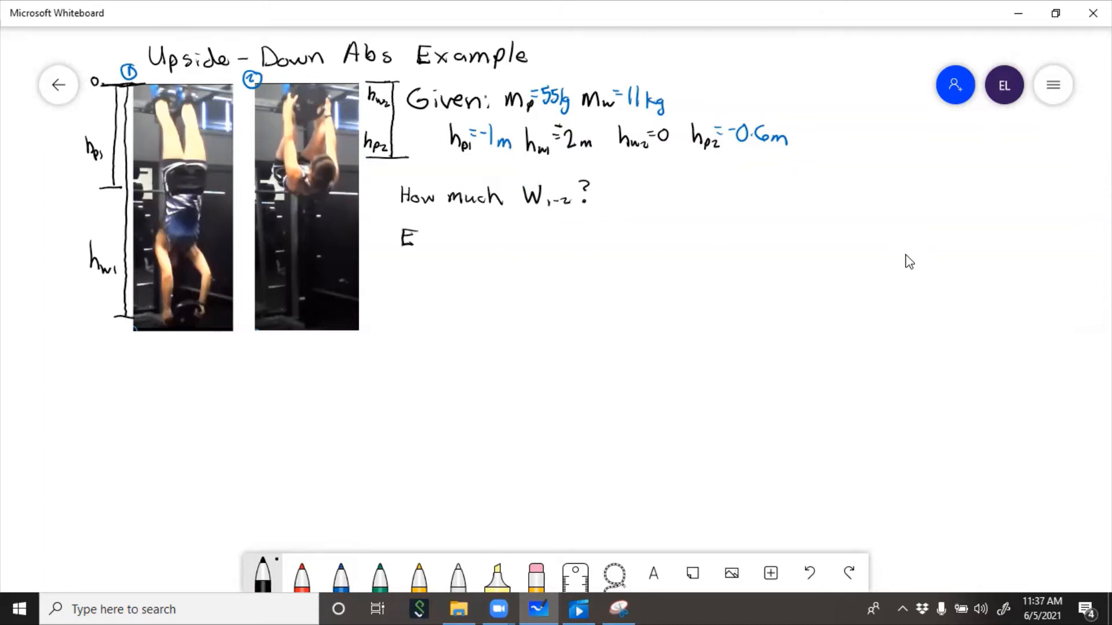
{"action": "left_click_drag", "start_coordinate": [404, 237], "coordinate": [535, 240]}
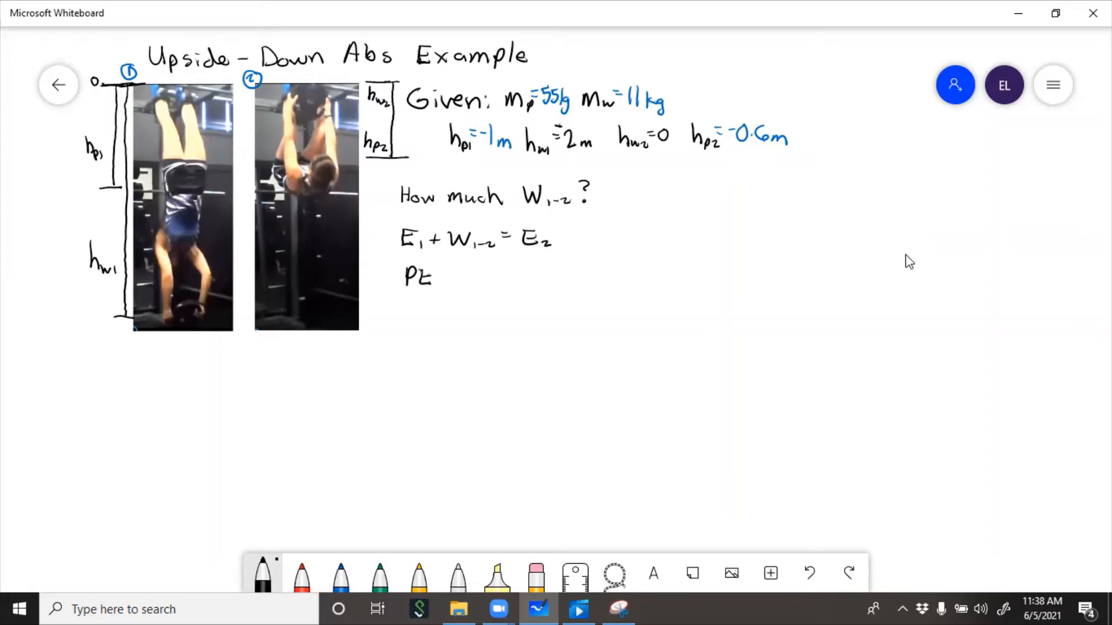
{"action": "type", "text": "PEw1 + W1-2 = PEp2 + PEw2"}
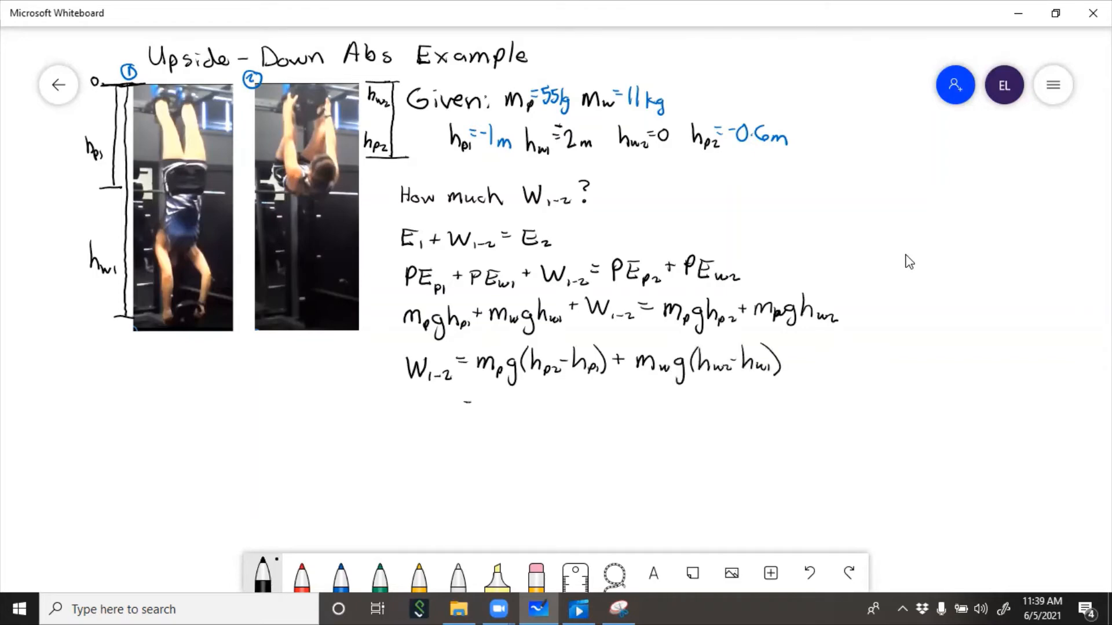
- Substitute the values in blue to get 216 + 216 and box W1-2 = 432 J for 1 rep
{"action": "left_click", "coordinate": [340, 573]}
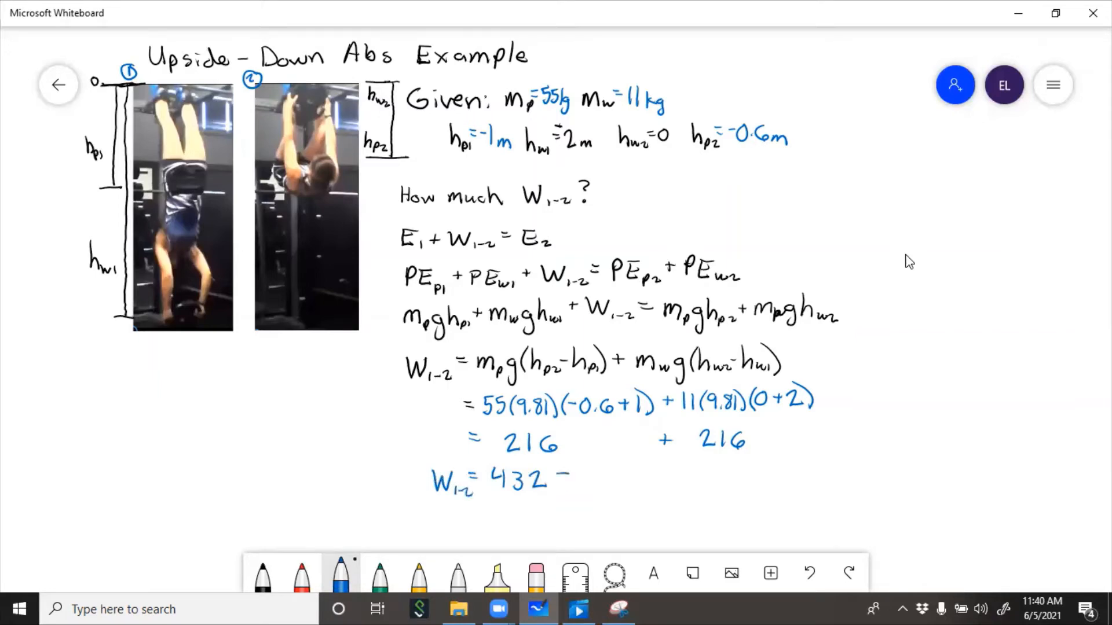
{"action": "type", "text": "J for 1 rep"}
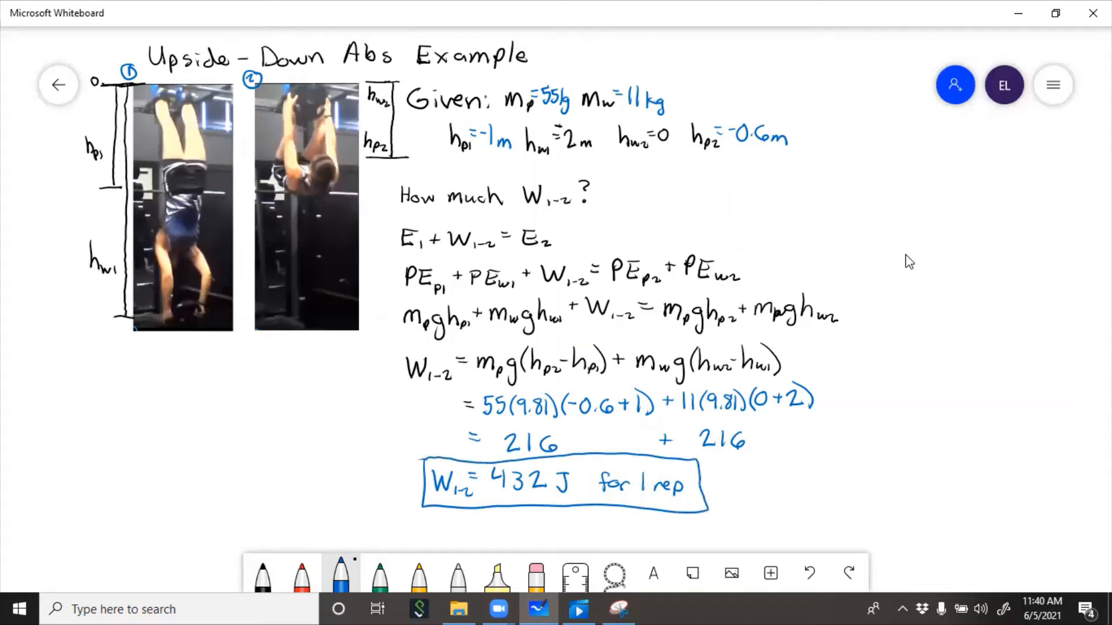
{"action": "mouse_move", "coordinate": [301, 573]}
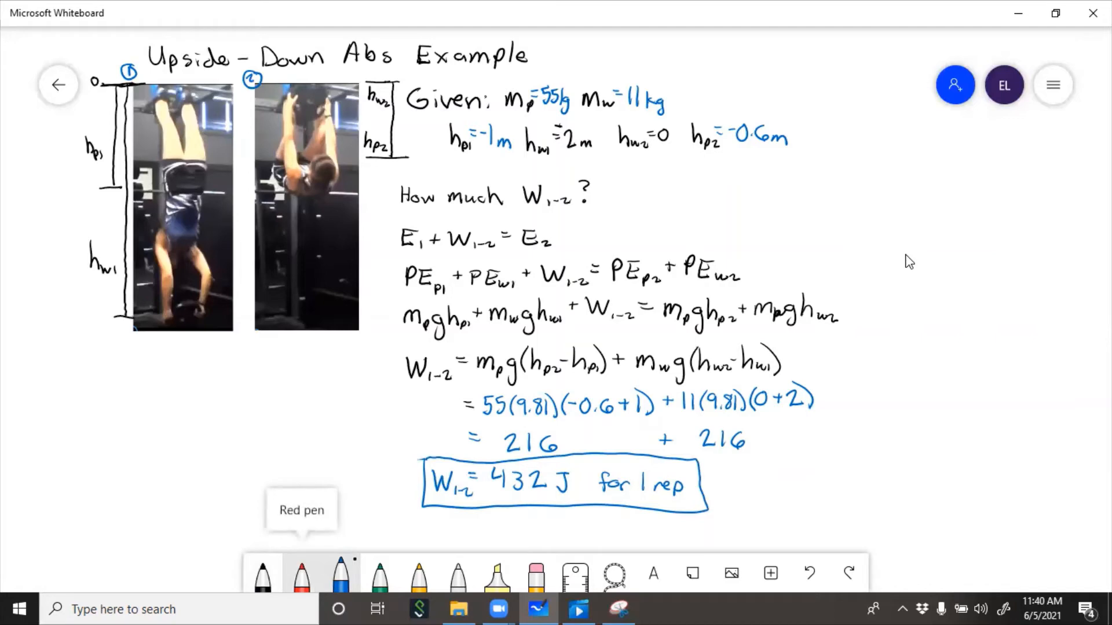
- In green, scale by ×10 reps and box the set total W_set = 4320 J
{"action": "left_click", "coordinate": [380, 573]}
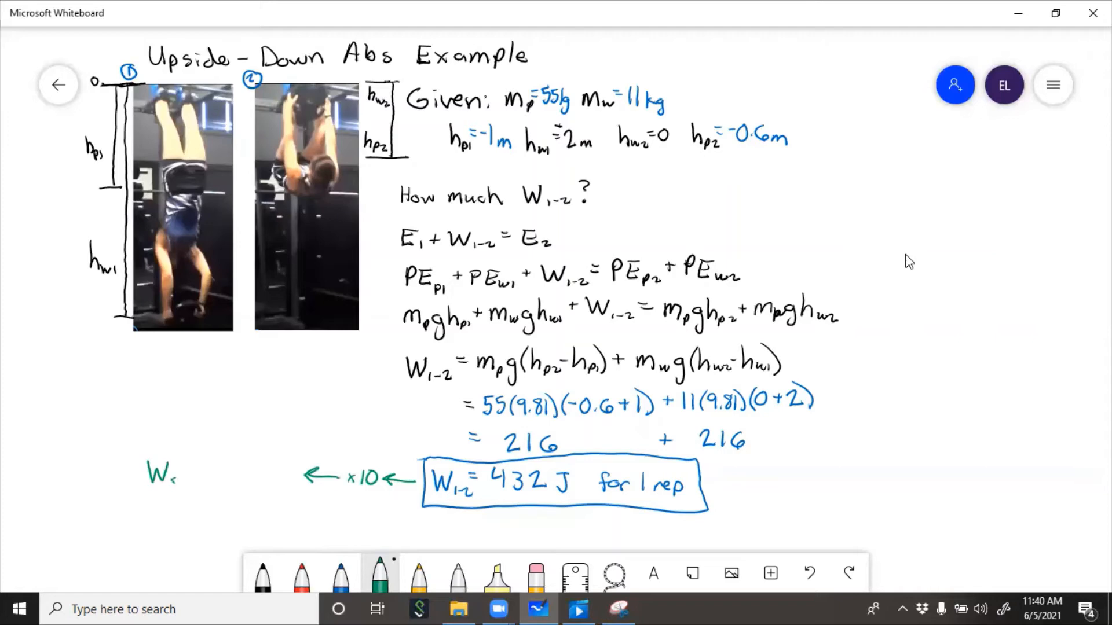
{"action": "type", "text": "set ="}
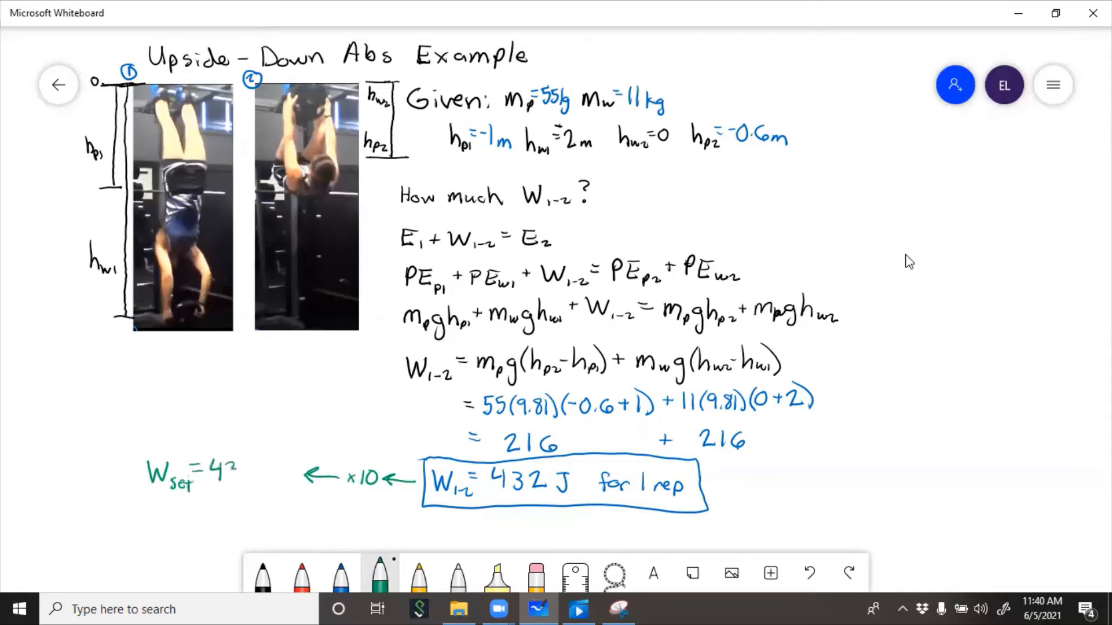
{"action": "type", "text": "20J"}
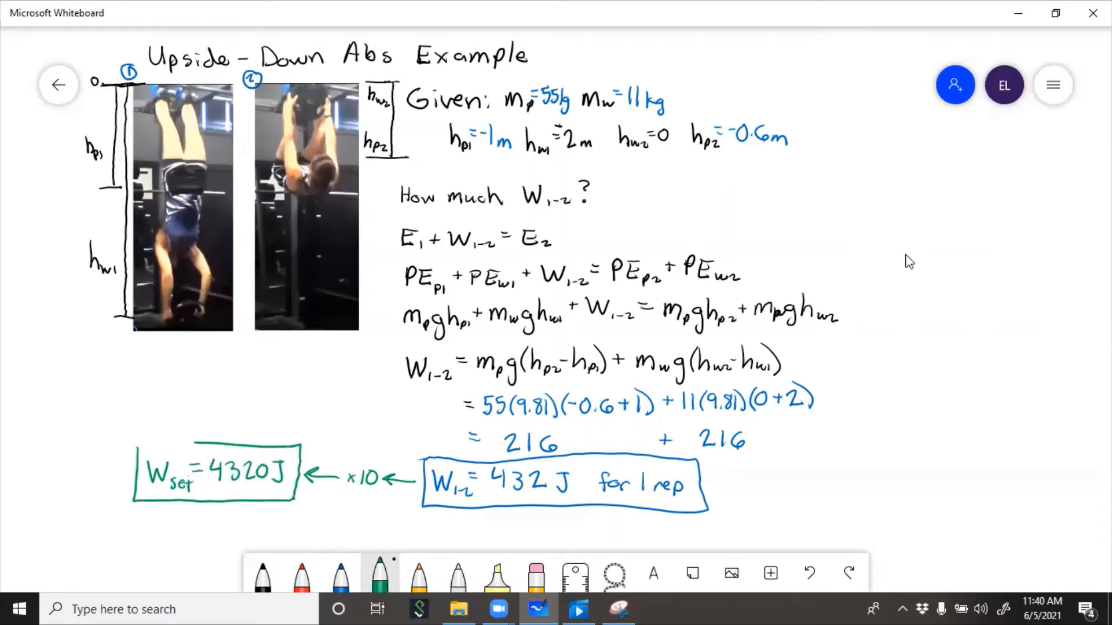
- Add a third photo bracketed h_p3 and h_w3, number it 3 in red, and note h_p3 = h_p1, h_w3 = h_w1
{"action": "type", "text": "10 r"}
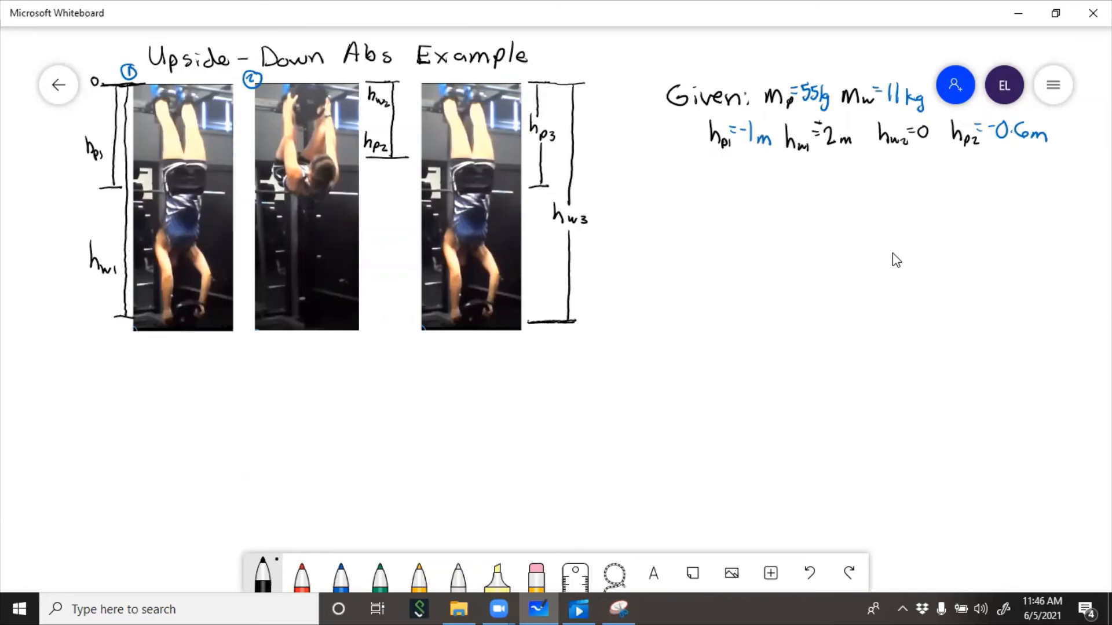
{"action": "left_click", "coordinate": [301, 574]}
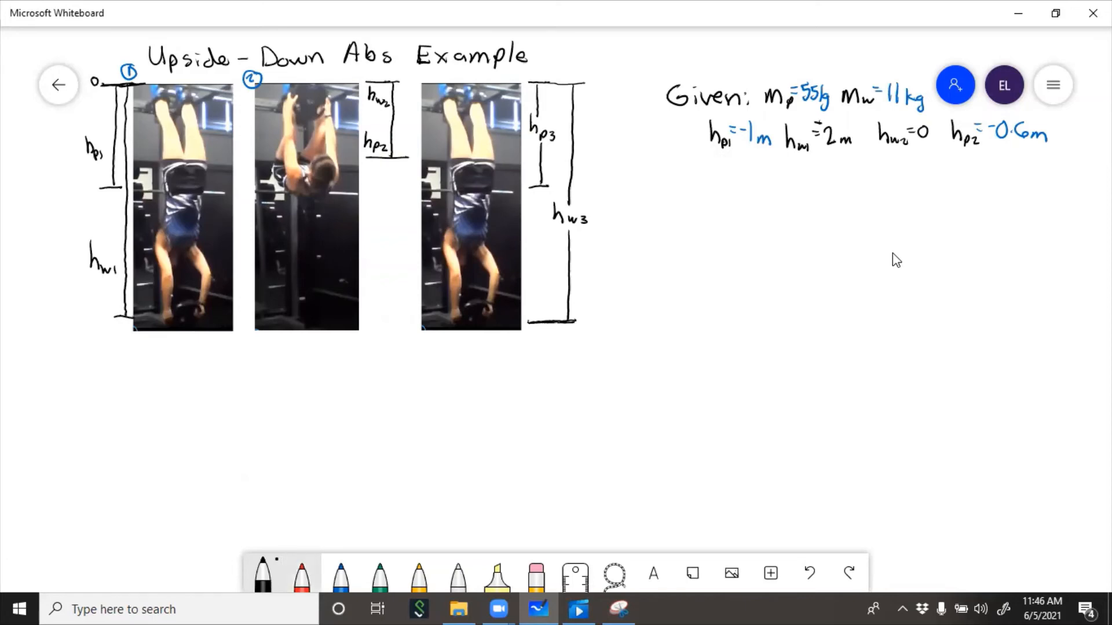
{"action": "left_click", "coordinate": [302, 573]}
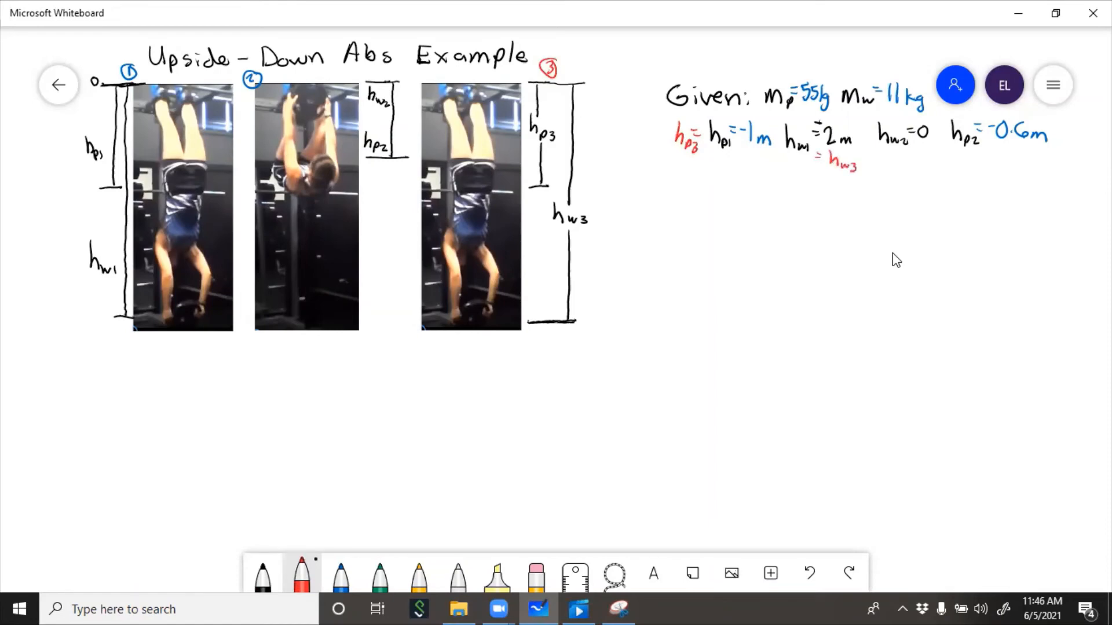
{"action": "left_click", "coordinate": [263, 571]}
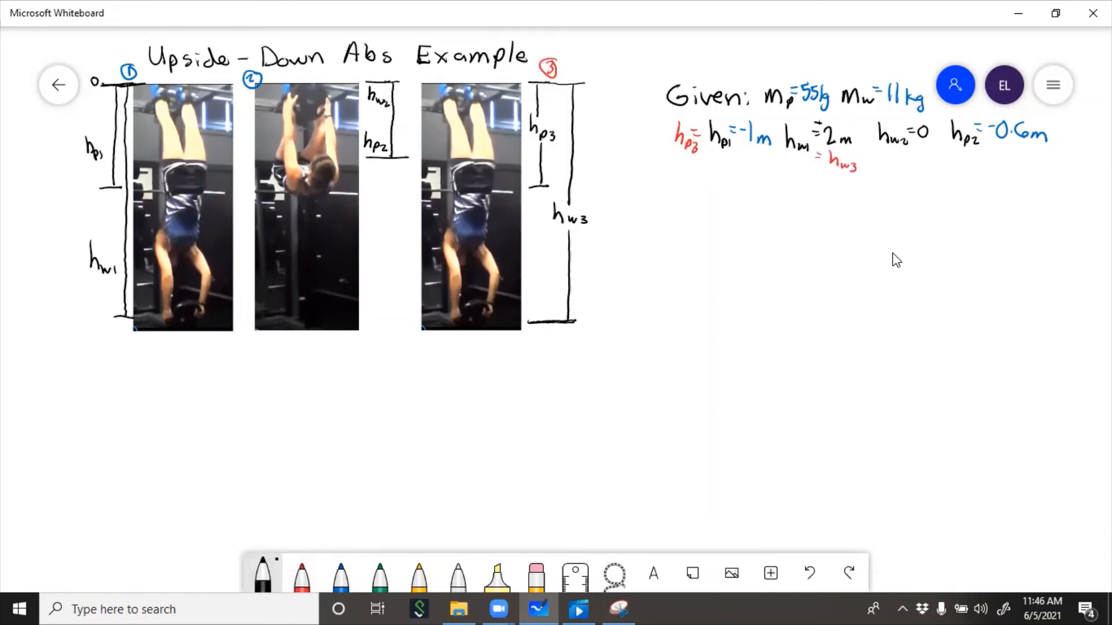